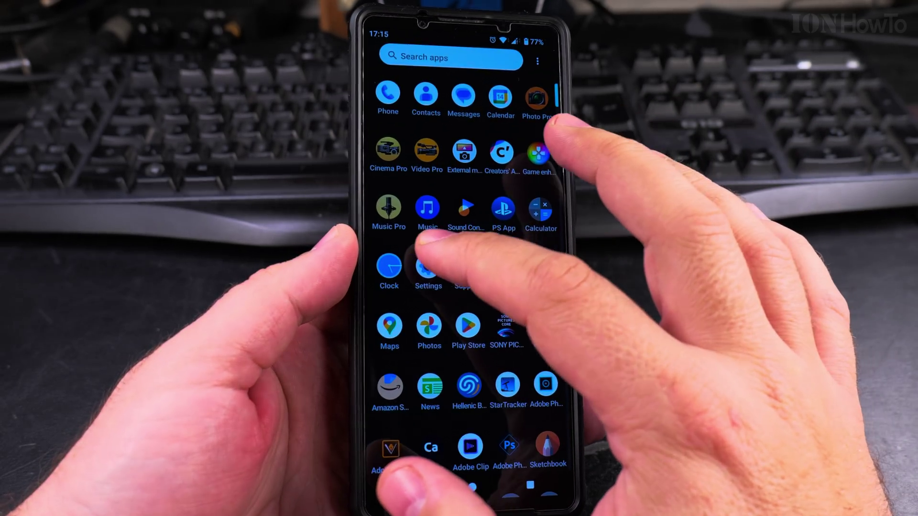
Step: Reach the Storage overview in Settings, showing 135 GB used of 256 GB
{"action": "left_click", "coordinate": [427, 268]}
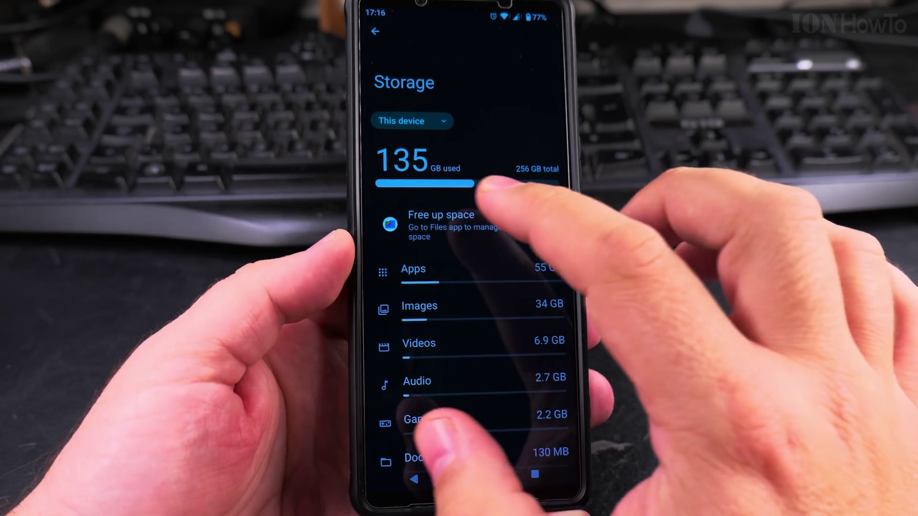
Step: View TikTok's storage details: 9.84 GB total, 8.67 GB user data, 458 MB cache
{"action": "left_click", "coordinate": [412, 122]}
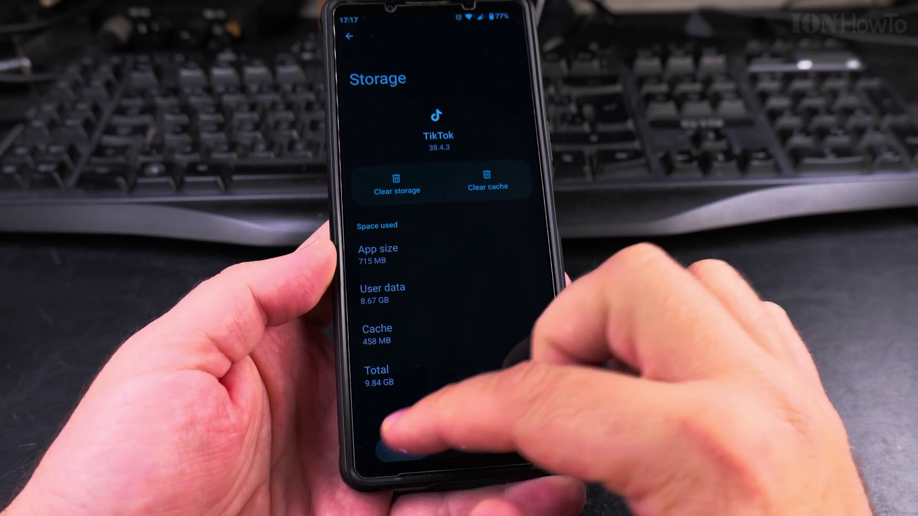
{"action": "left_click", "coordinate": [350, 37]}
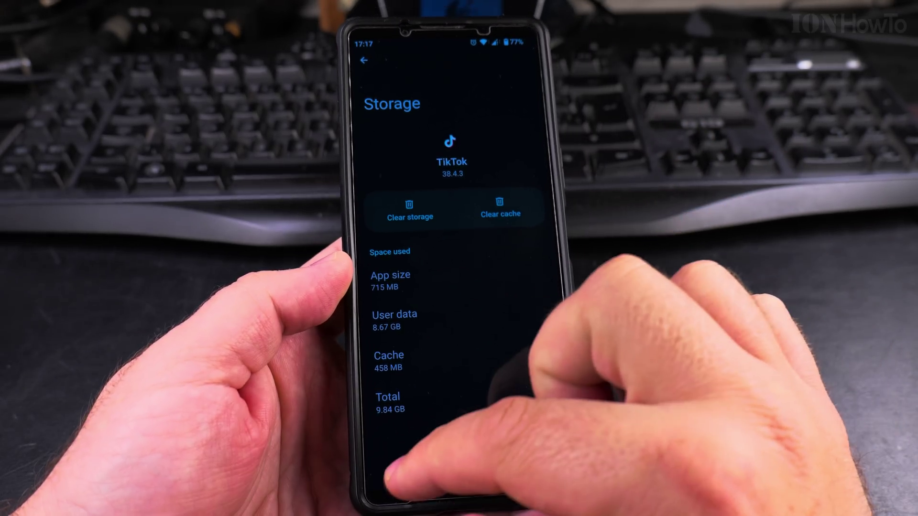
{"action": "left_click", "coordinate": [365, 61]}
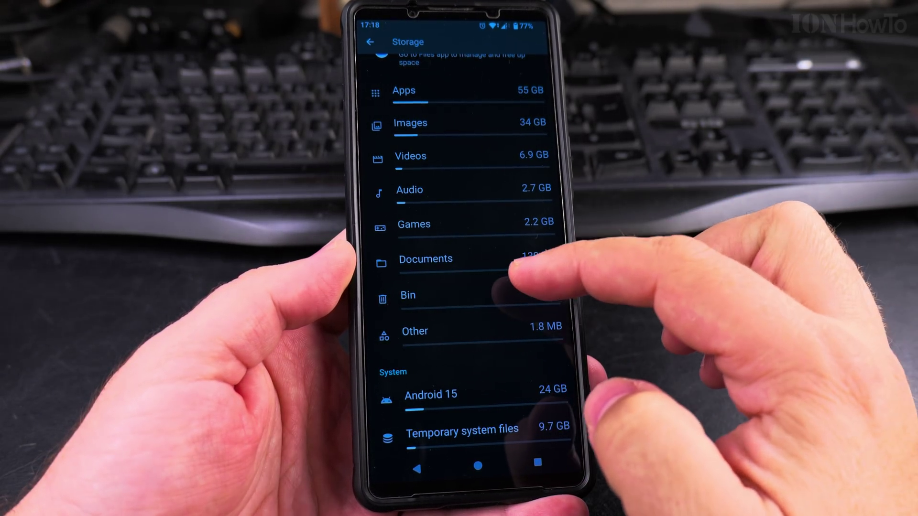
{"action": "scroll", "scroll_direction": "down", "scroll_amount": 3}
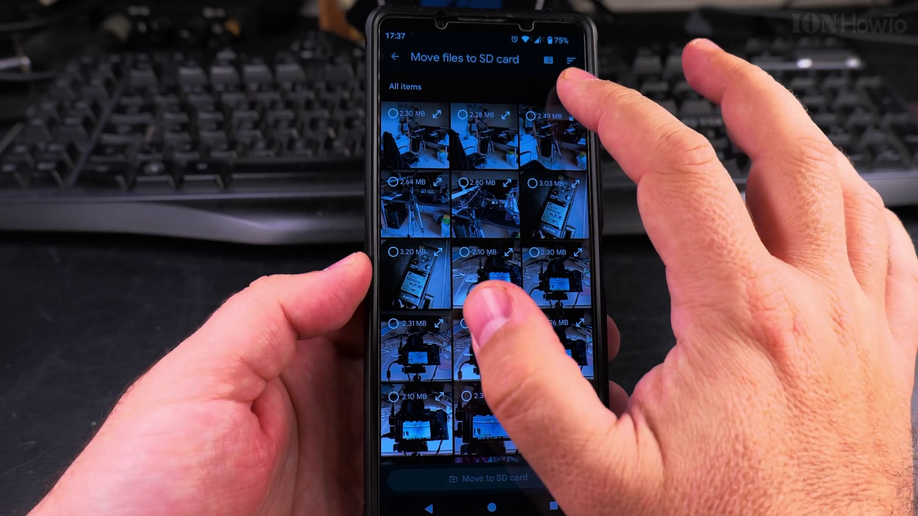
Step: Select all 2004 photos in the Move files to SD card list
{"action": "left_click", "coordinate": [537, 90]}
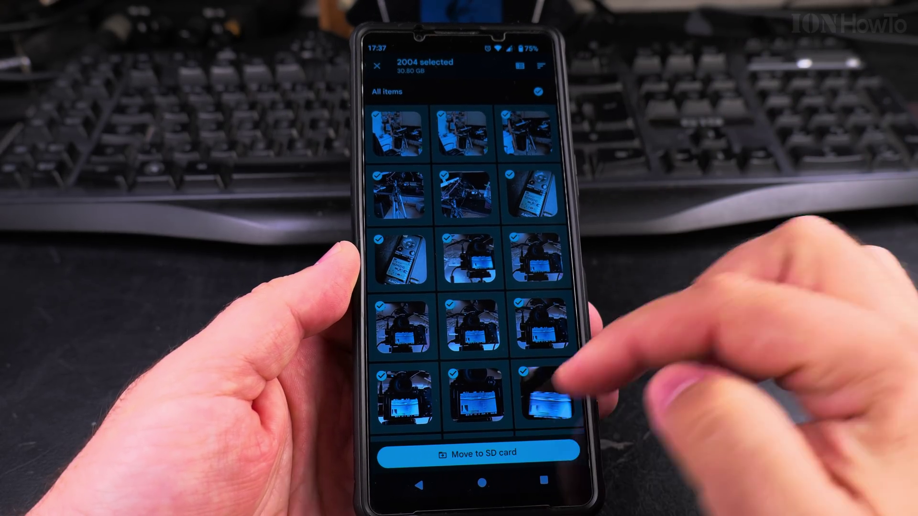